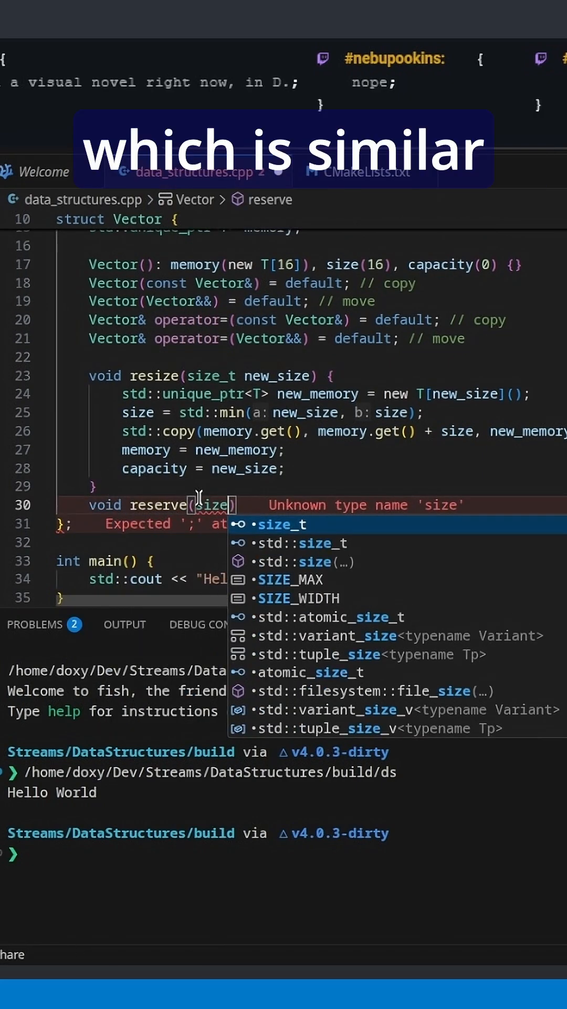
Accept size_t as the parameter type for the new reserve method
{"action": "key", "text": "Tab"}
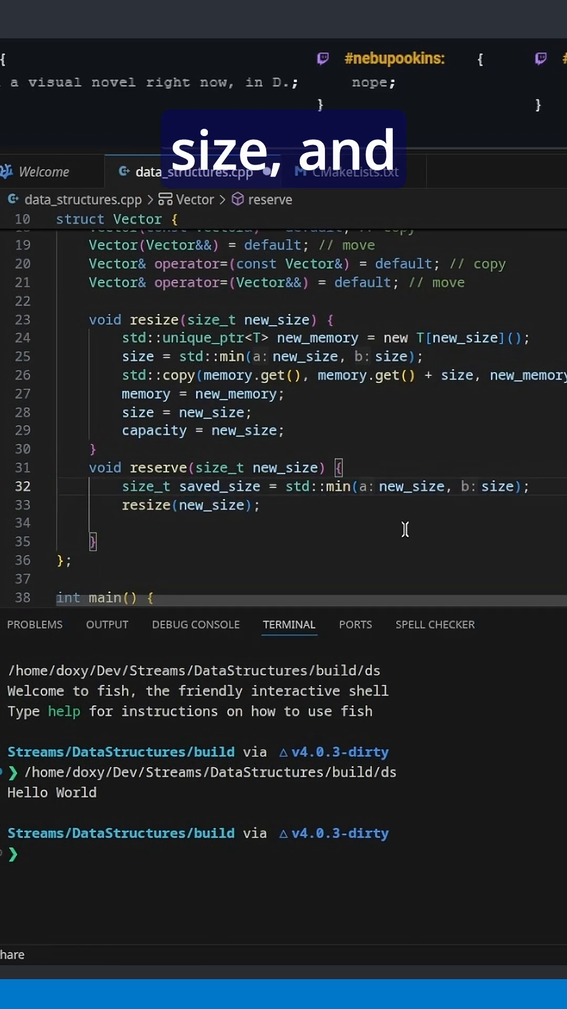
Add 'size = saved_size;' as the last line of reserve
{"action": "type", "text": "size="}
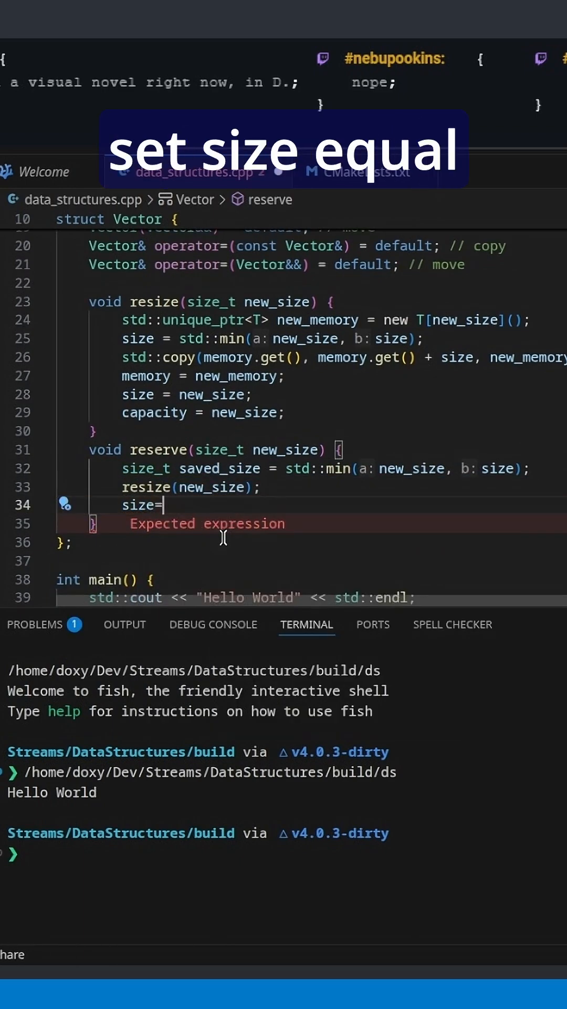
{"action": "type", "text": "saved_size;"}
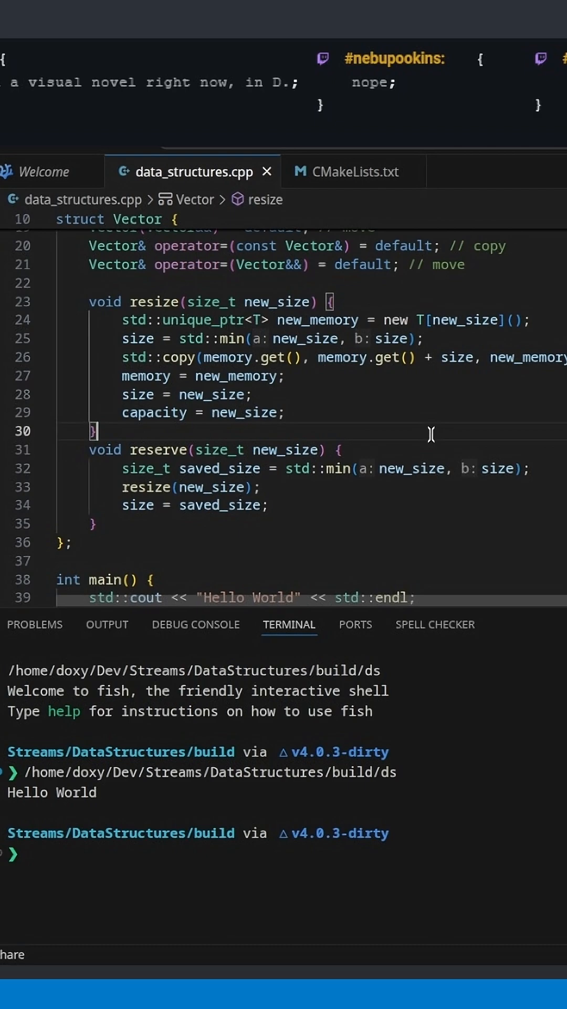
{"action": "mouse_move", "coordinate": [279, 449]}
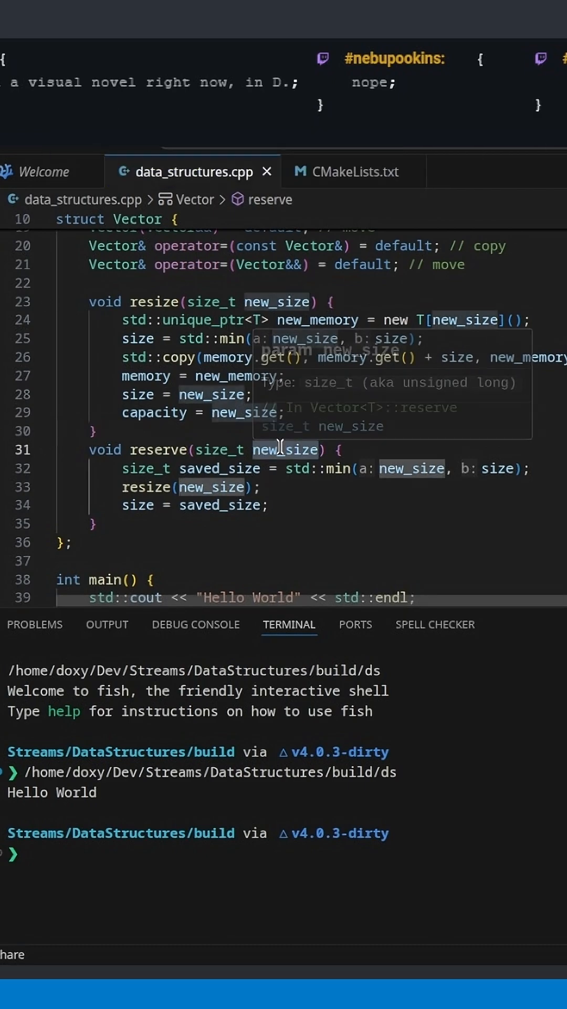